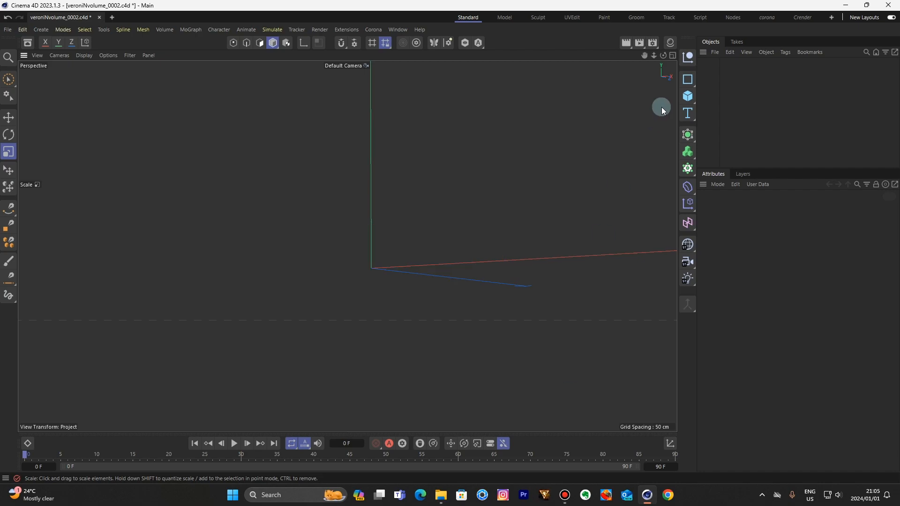
Add a Sphere primitive and make it an icosahedron with 24 segments
left_click(687, 95)
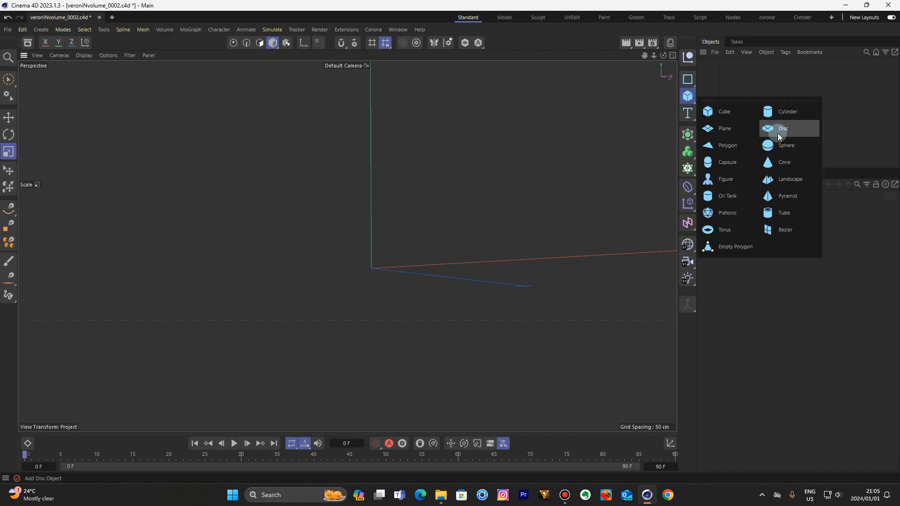
left_click(785, 145)
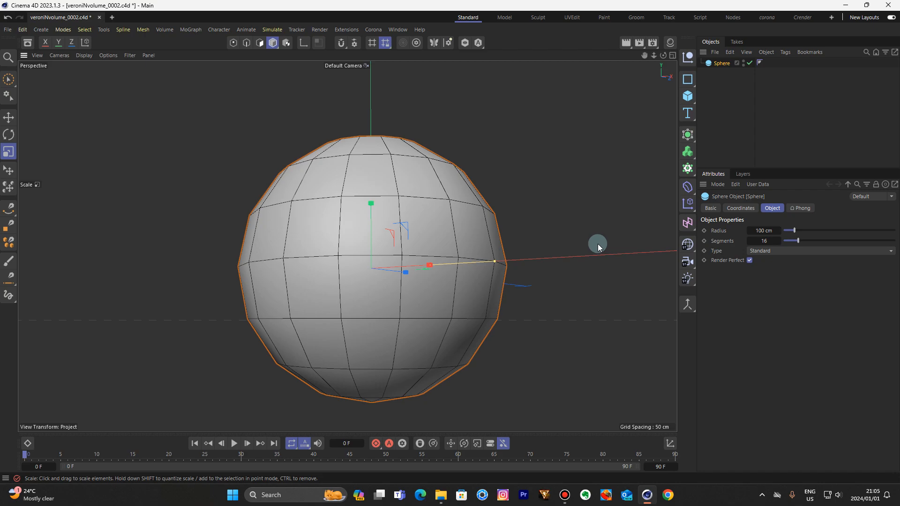
left_click(817, 251)
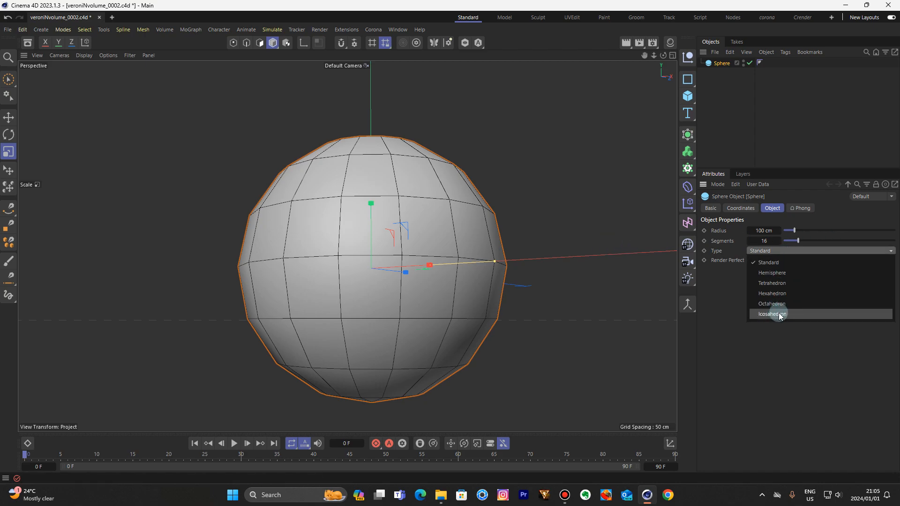
left_click(771, 314)
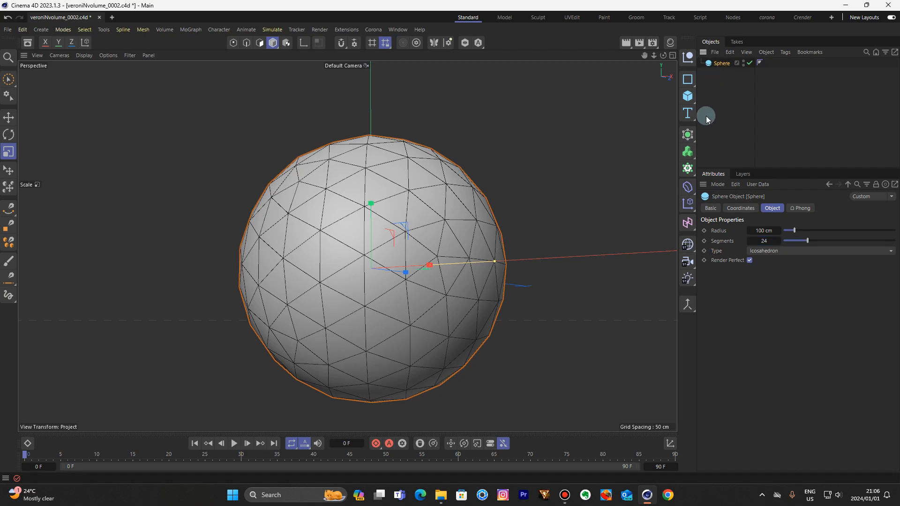
Wrap the sphere in a Voronoi Fracture and delete its default Point Generator - Distribution source
left_click(687, 167)
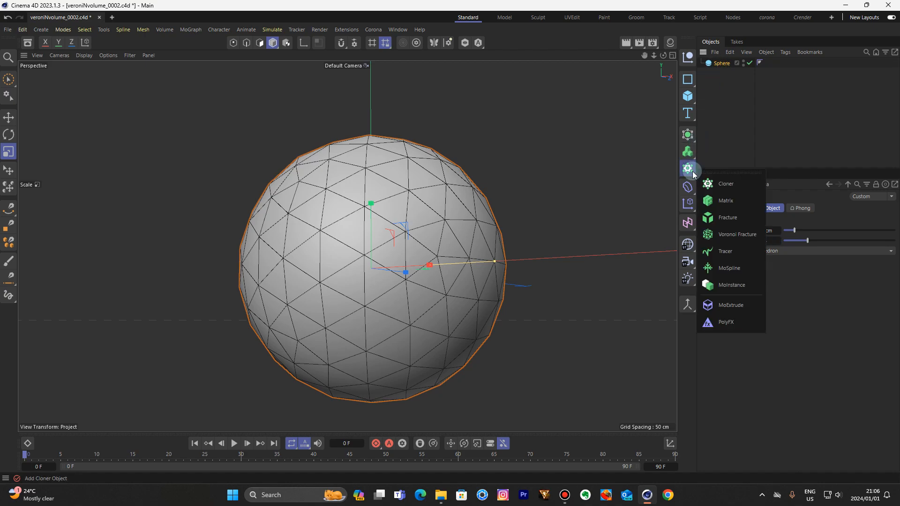
left_click(737, 234)
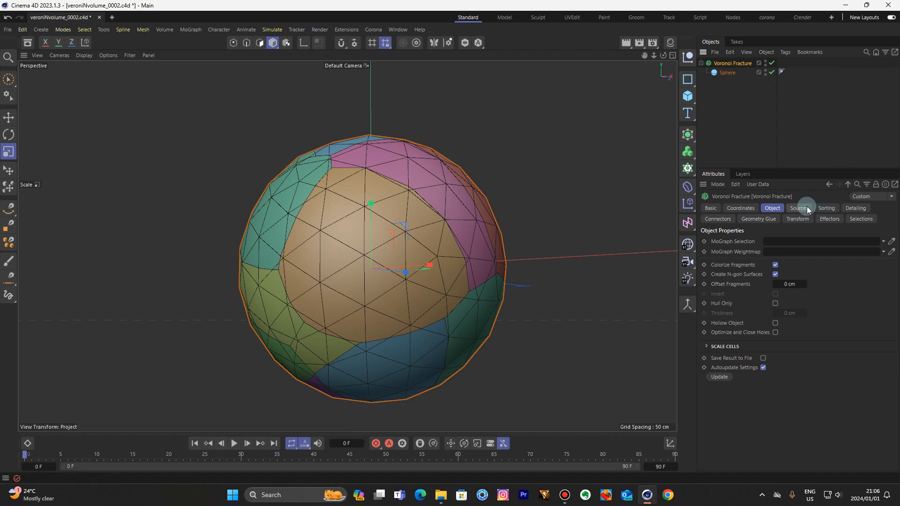
left_click(798, 208)
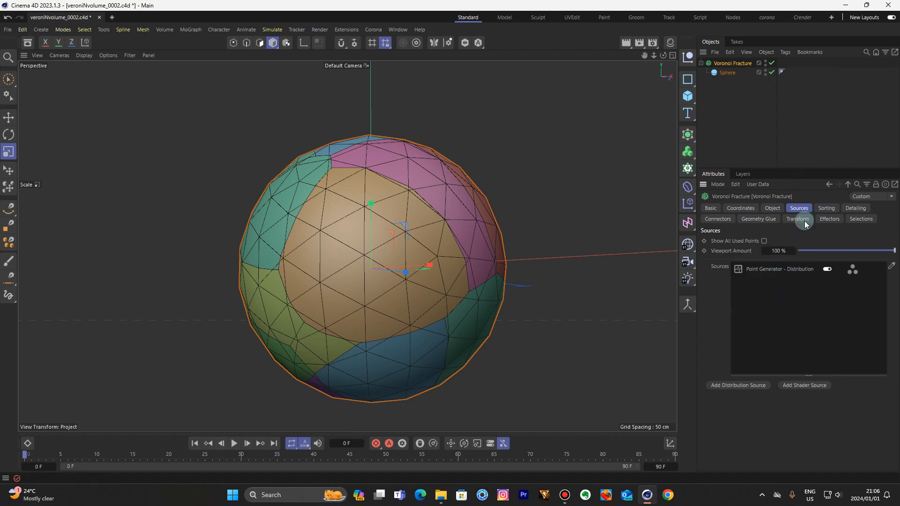
left_click(781, 268)
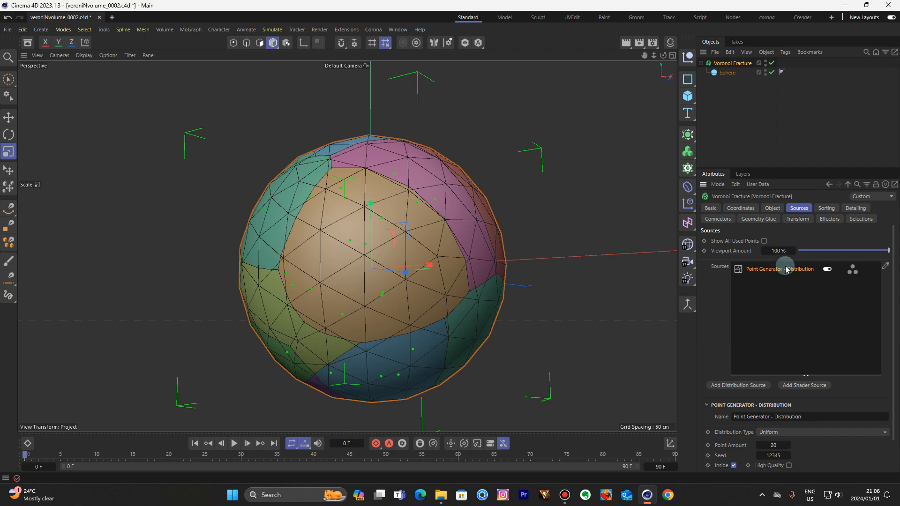
mouse_move(481, 174)
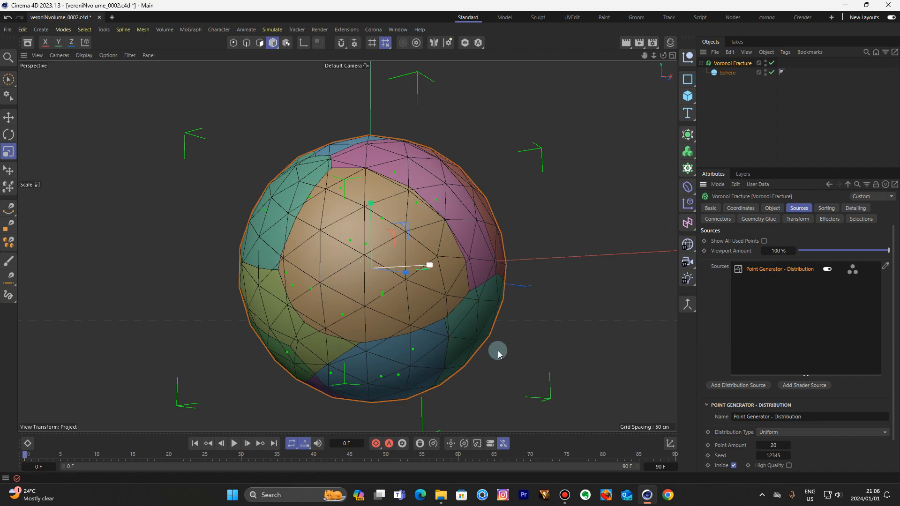
mouse_move(755, 444)
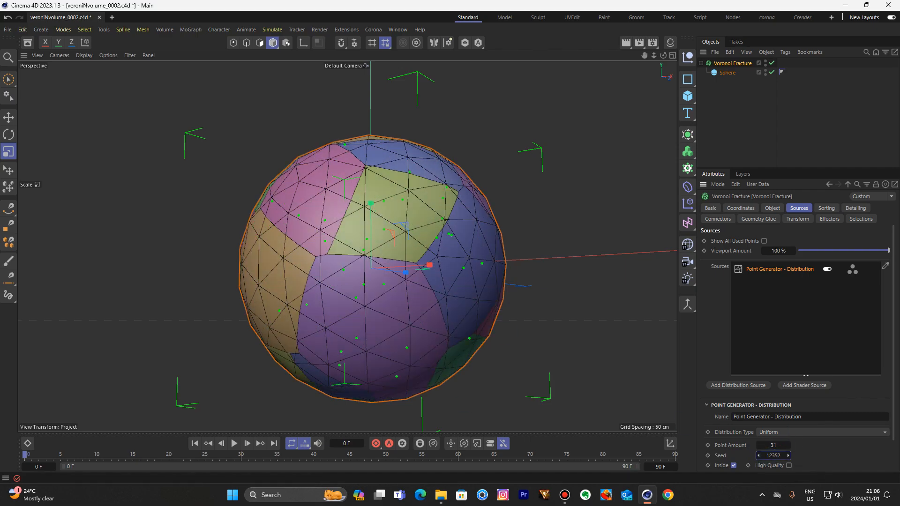
left_click(758, 456)
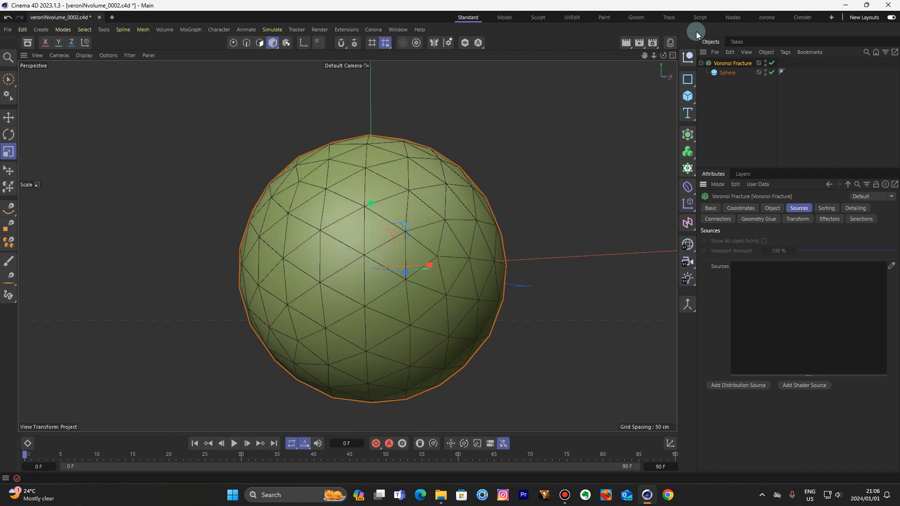
Add a Matrix in Object mode on the Sphere with Vertex distribution
left_click(687, 168)
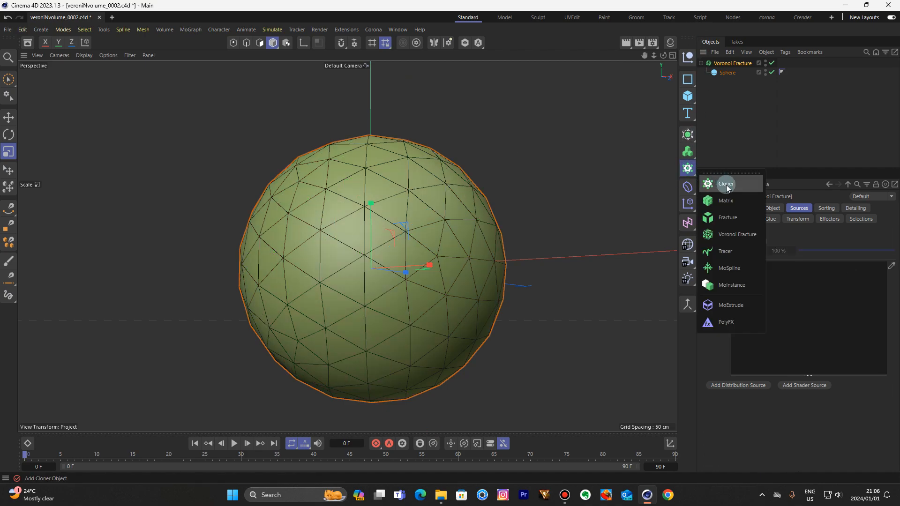
left_click(725, 200)
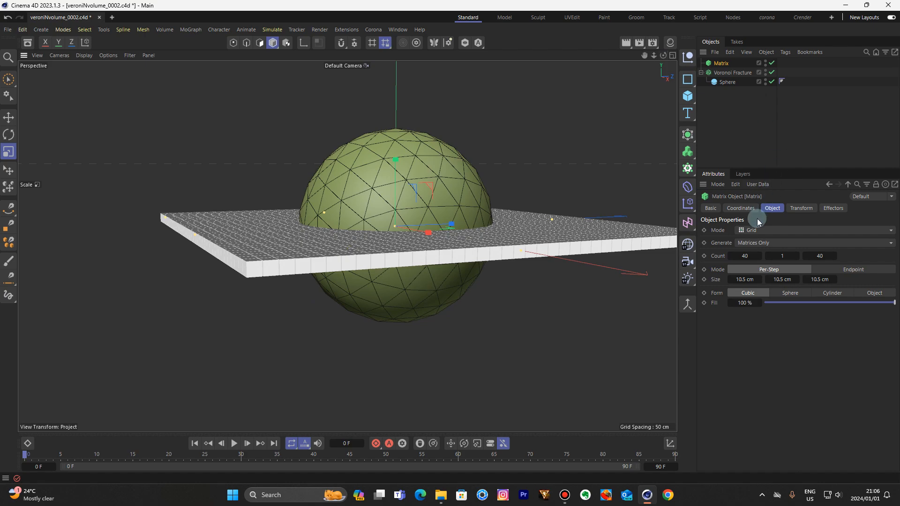
left_click(809, 230)
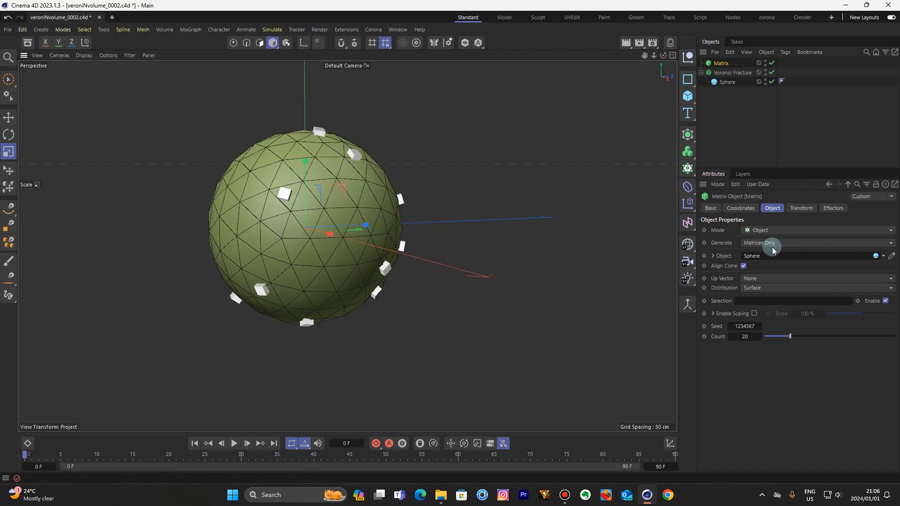
left_click(818, 288)
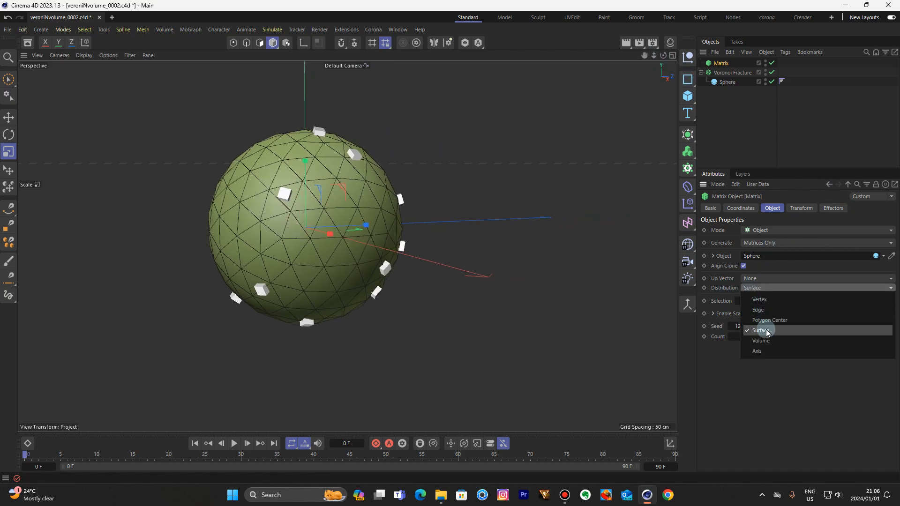
mouse_move(766, 300)
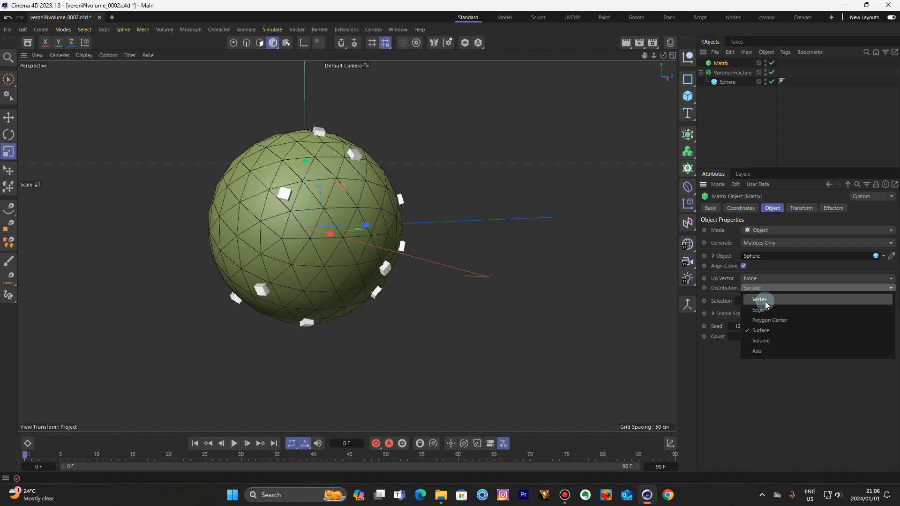
left_click(759, 300)
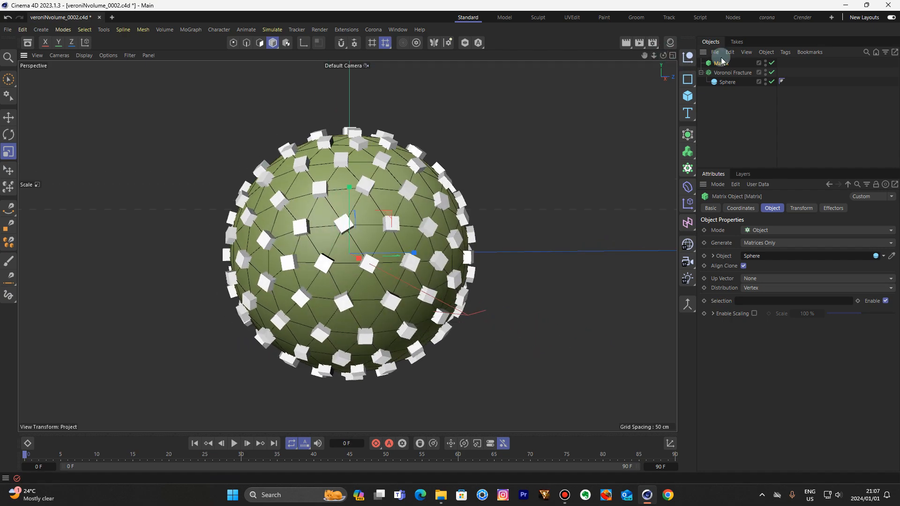
Make the Matrix the Voronoi Fracture's point source and hide the matrix cubes
left_click(732, 73)
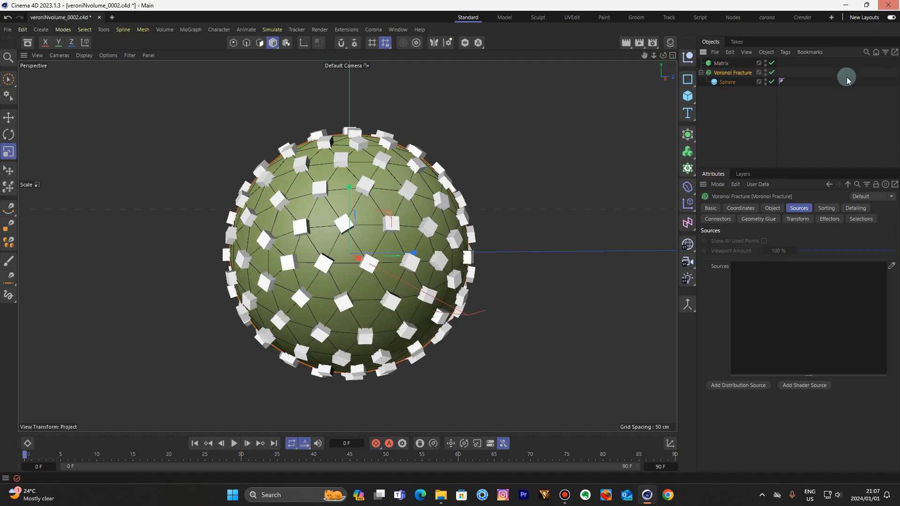
left_click(722, 62)
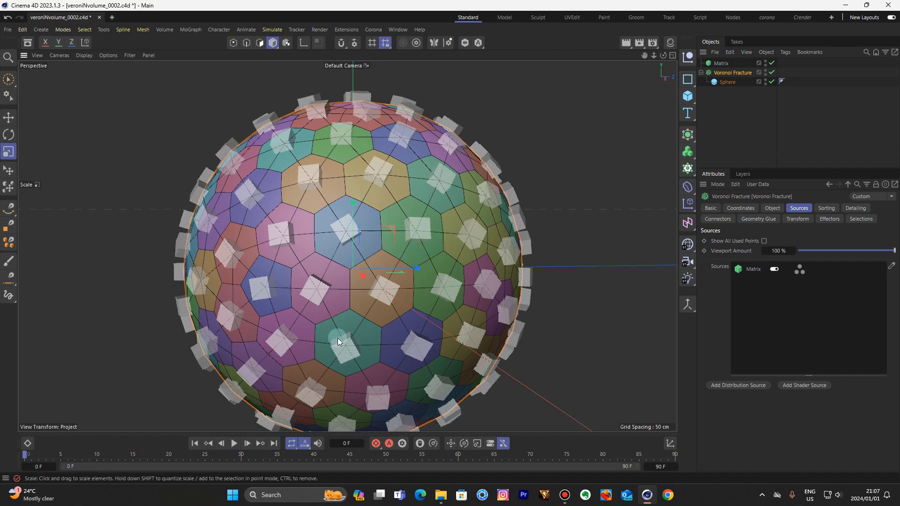
left_click(732, 74)
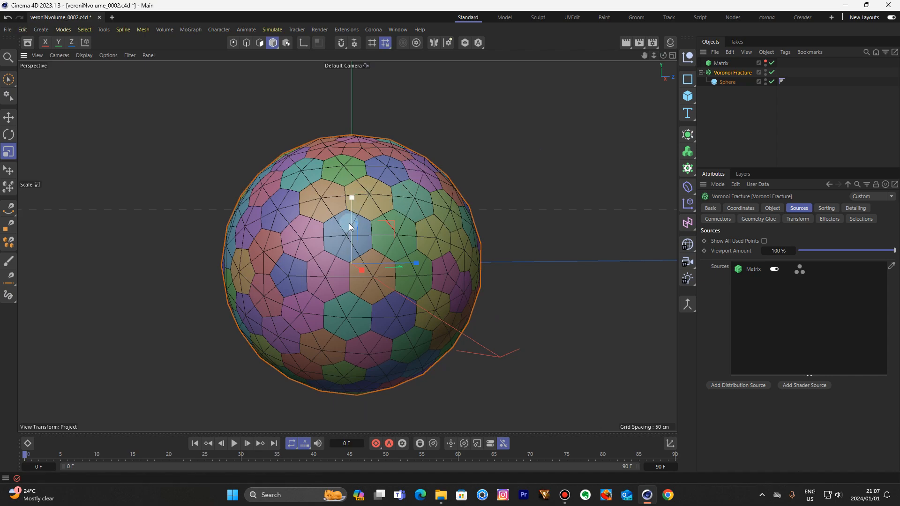
left_click(732, 72)
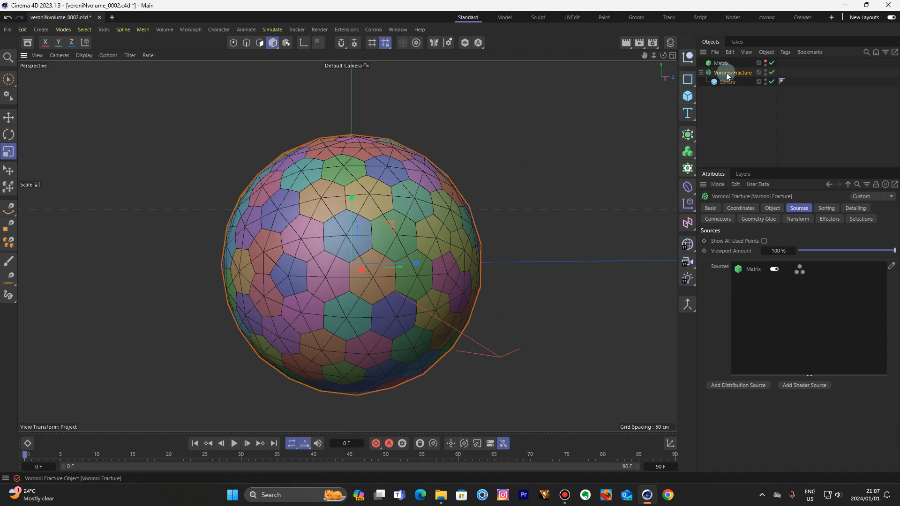
left_click(721, 63)
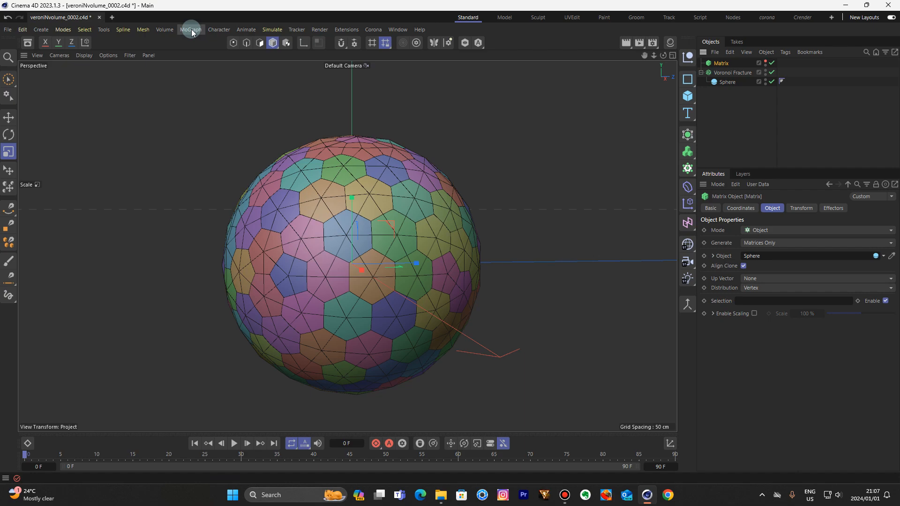
Add a Random effector with position offsets P.X 5 cm, P.Y 5 cm, P.Z 10 cm
left_click(190, 29)
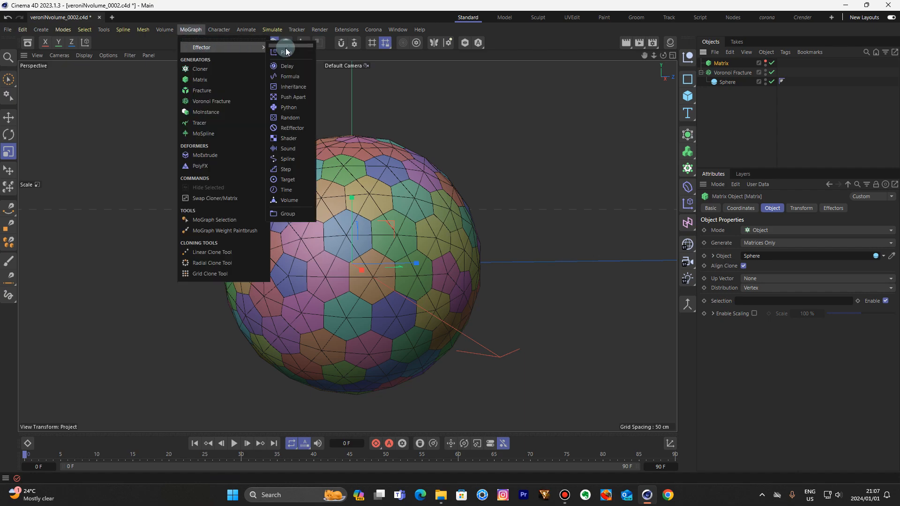
left_click(290, 118)
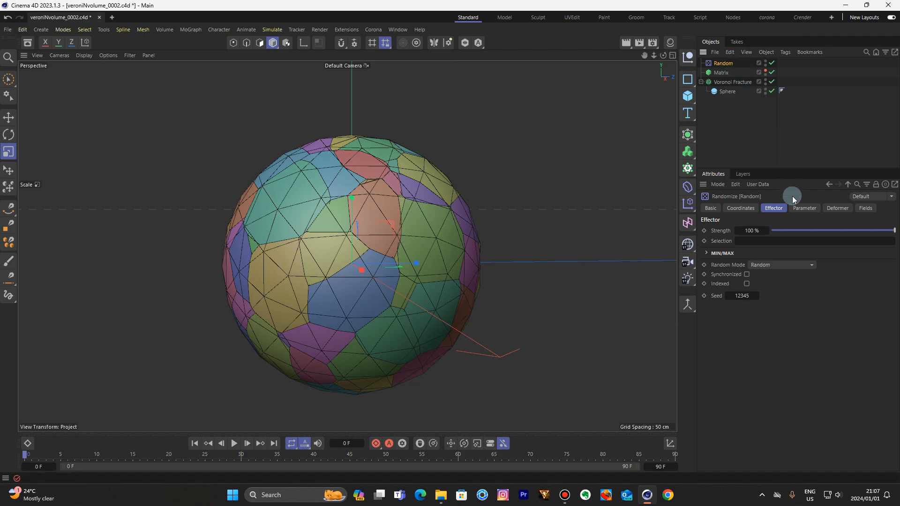
left_click(803, 208)
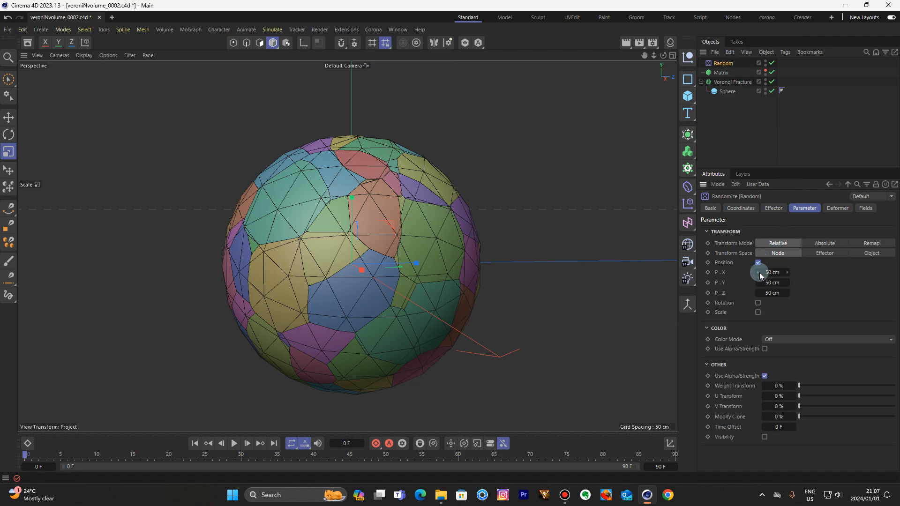
left_click(771, 272)
type("5")
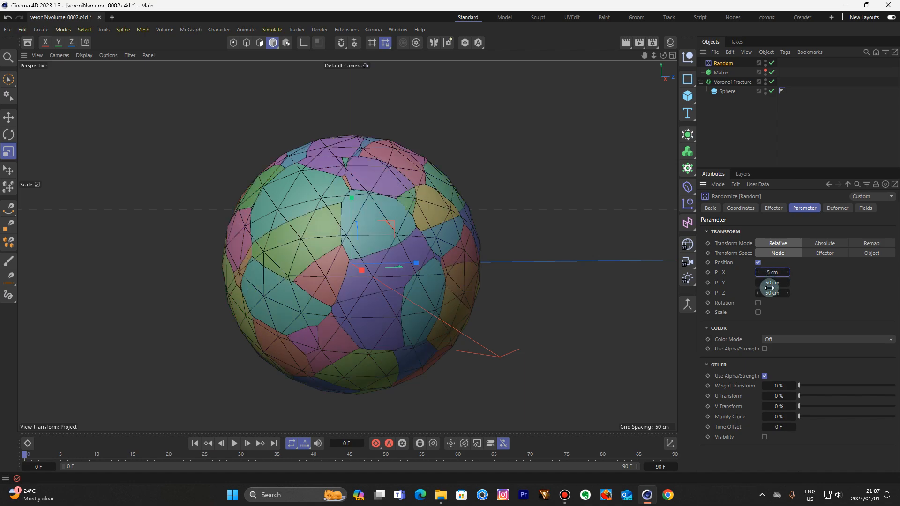
left_click_drag(772, 282, 772, 282)
type("5")
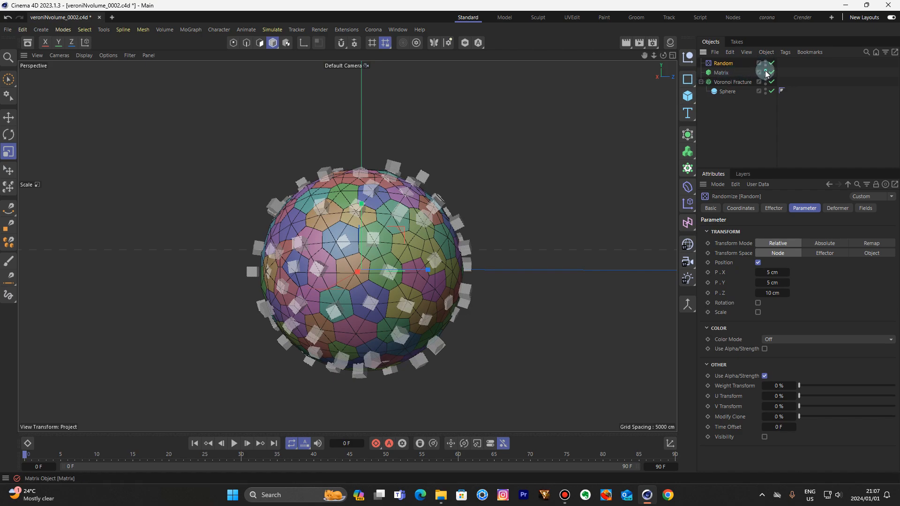
left_click(733, 82)
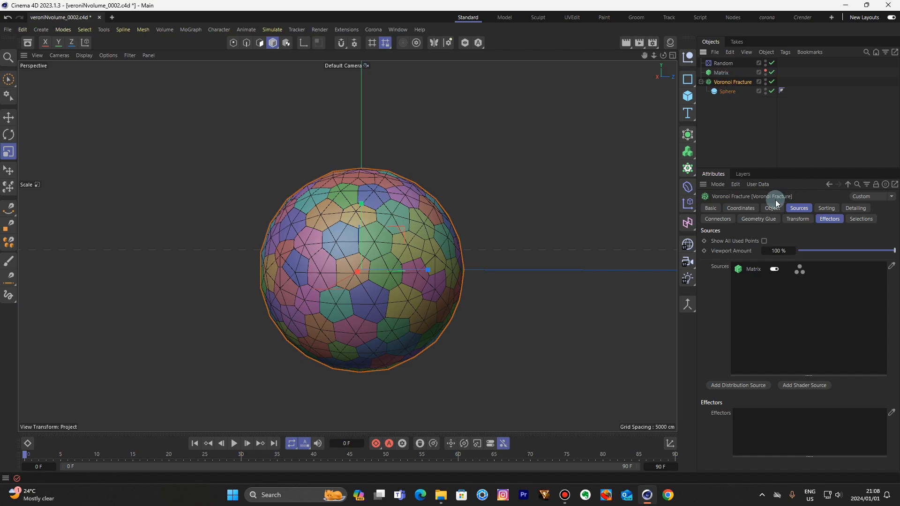
Set Offset Fragments 4 cm with Invert and Hull Only for a hollow hexagonal shell
left_click(771, 208)
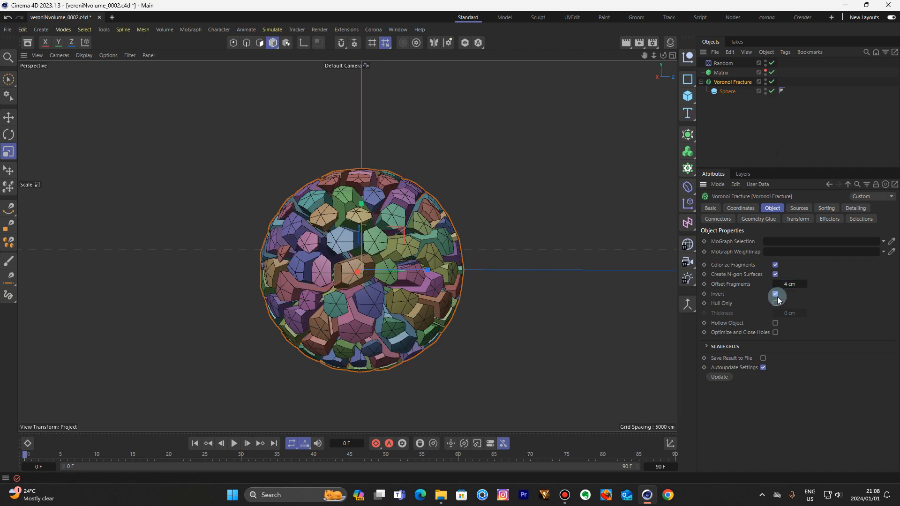
left_click(775, 302)
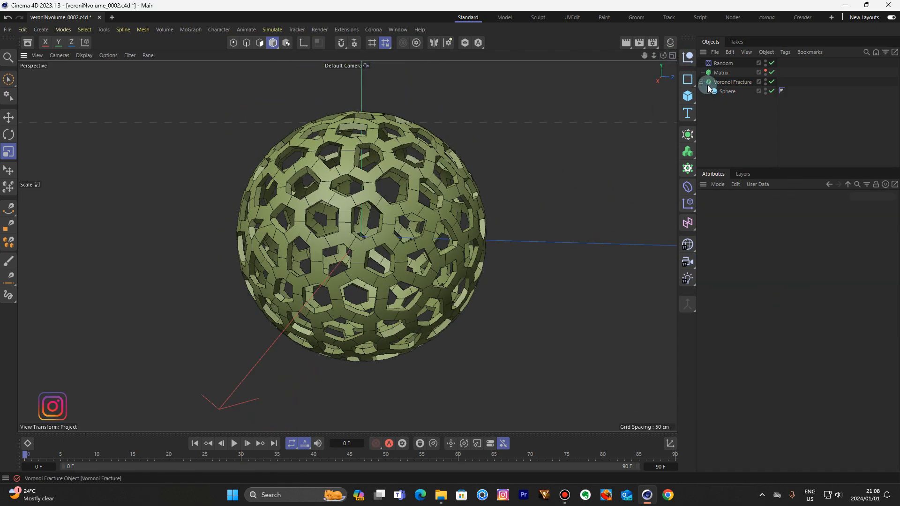
Parent the Voronoi Fracture under a new Volume Builder at 0.5 cm voxel size
left_click(732, 81)
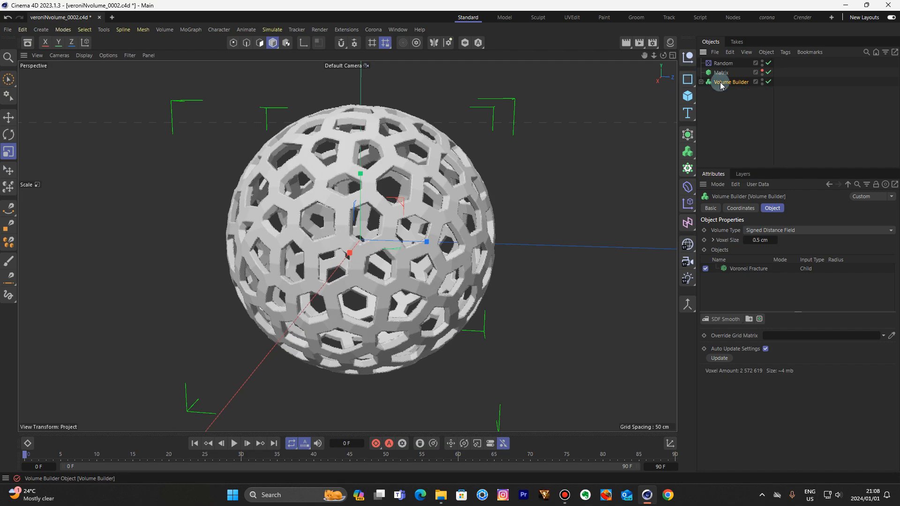
mouse_move(737, 83)
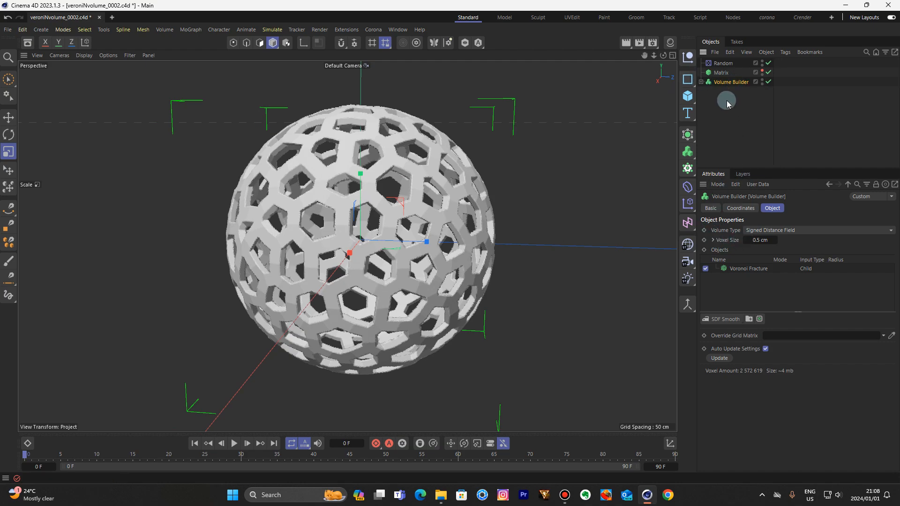
mouse_move(725, 83)
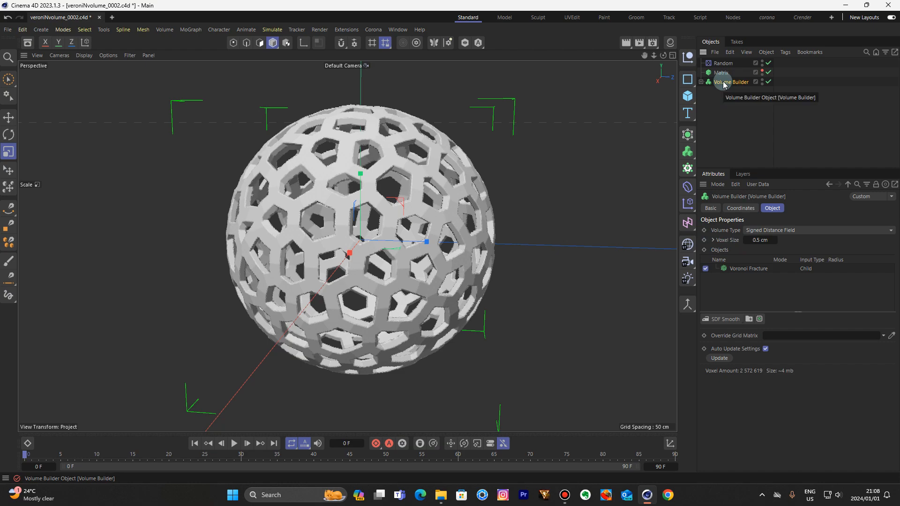
left_click(687, 152)
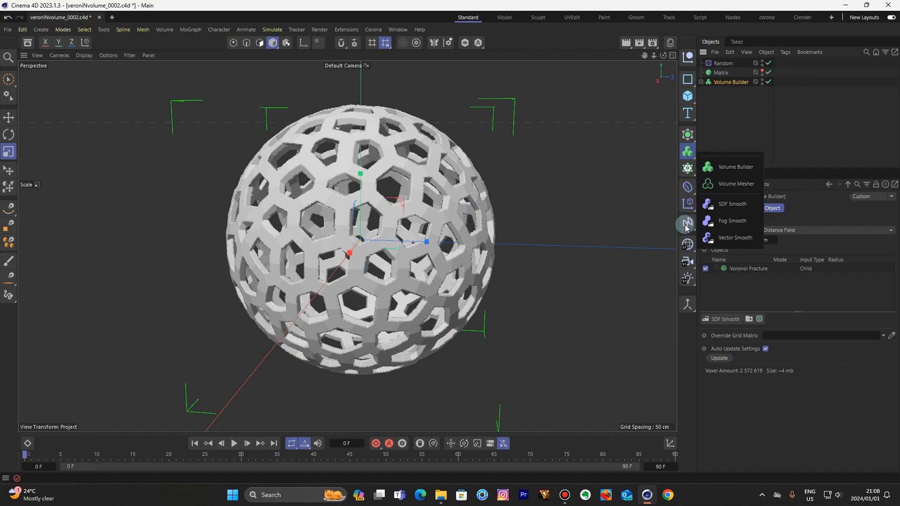
mouse_move(735, 183)
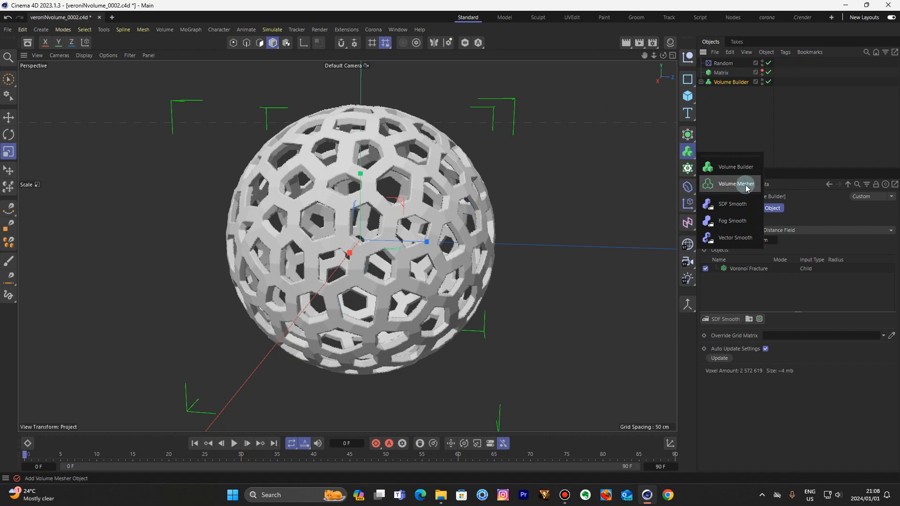
Wrap the Volume Builder in a Volume Mesher and add an SDF Smooth filter
left_click(736, 183)
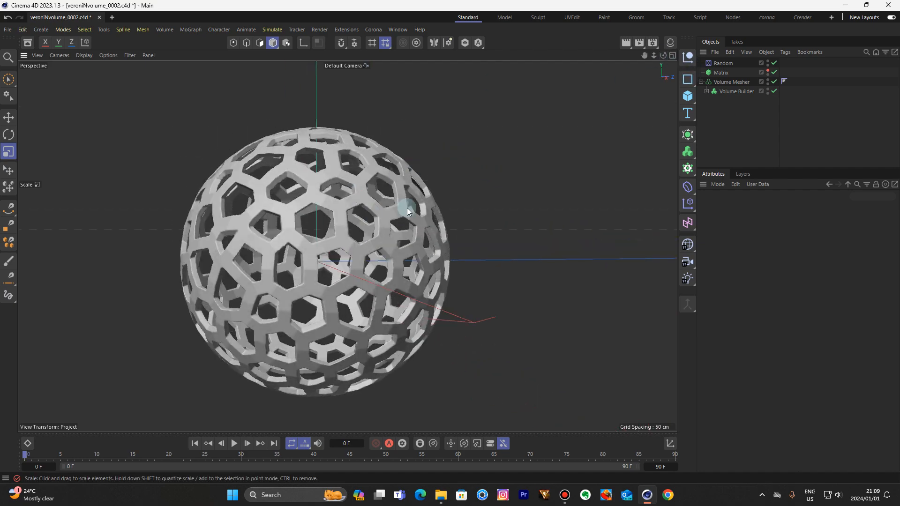
left_click(732, 82)
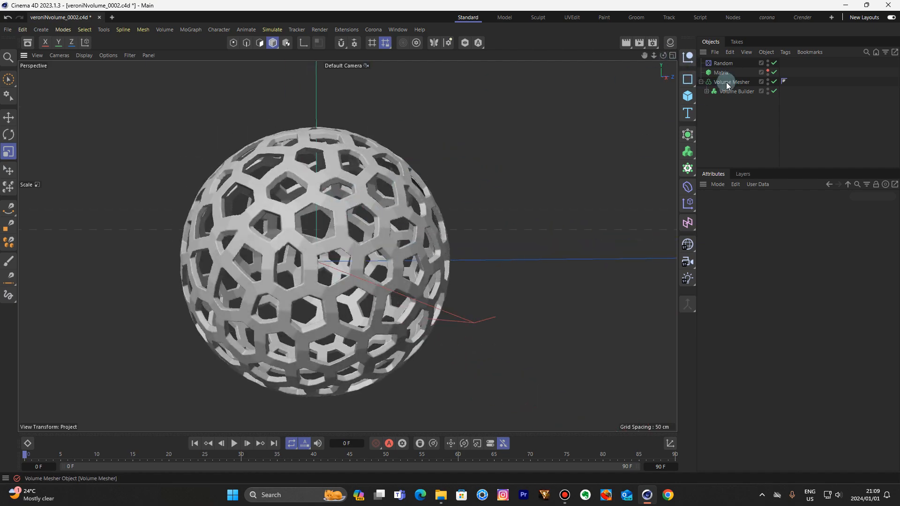
left_click(737, 91)
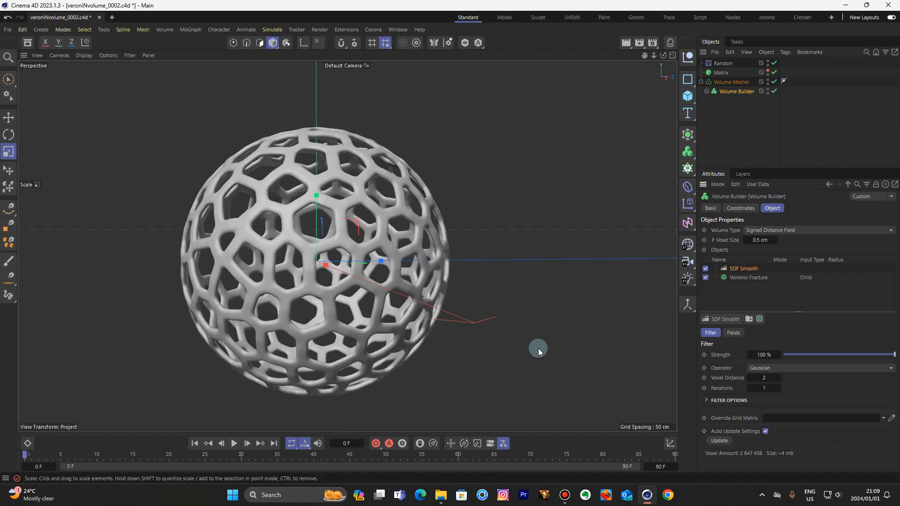
left_click_drag(540, 349, 347, 246)
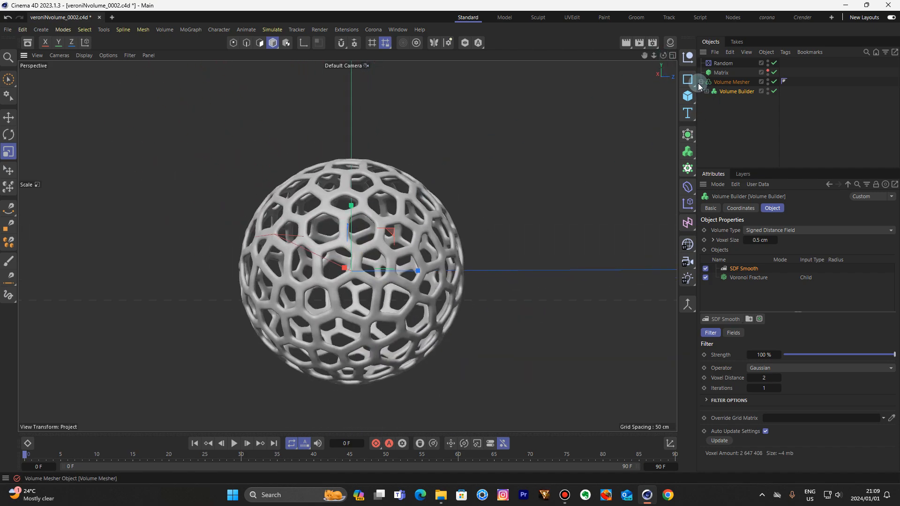
Duplicate Voronoi Fracture as Voronoi Fracture.1 inside the Volume Builder in Union mode
left_click(746, 101)
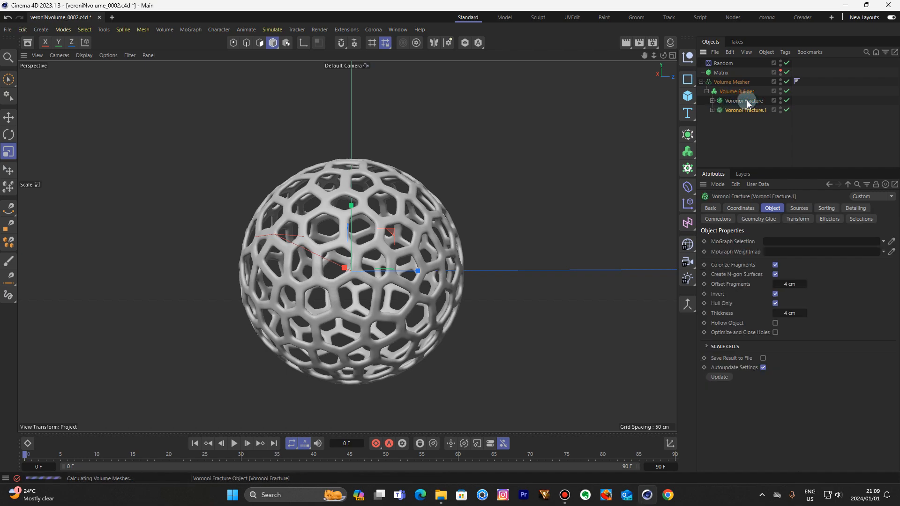
left_click(743, 100)
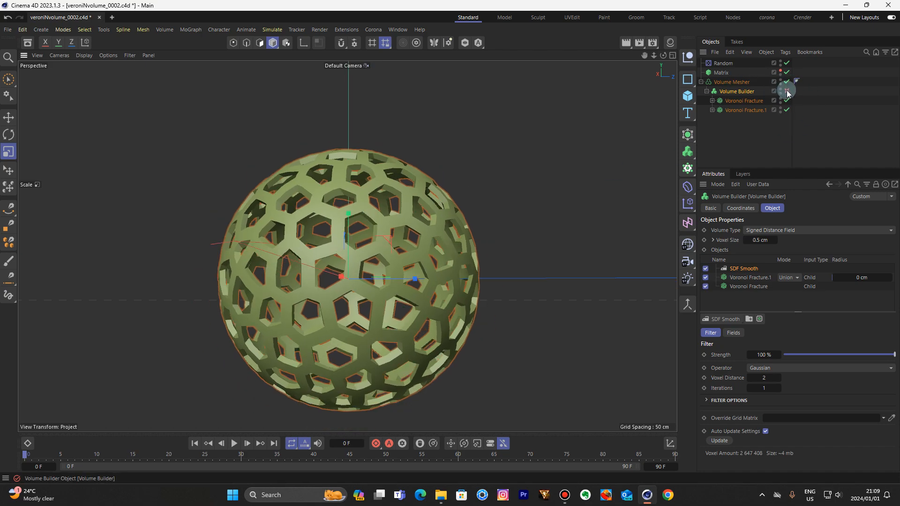
Set the first Voronoi Fracture to 2.092 cm offset and 8.368 cm thickness
left_click(787, 91)
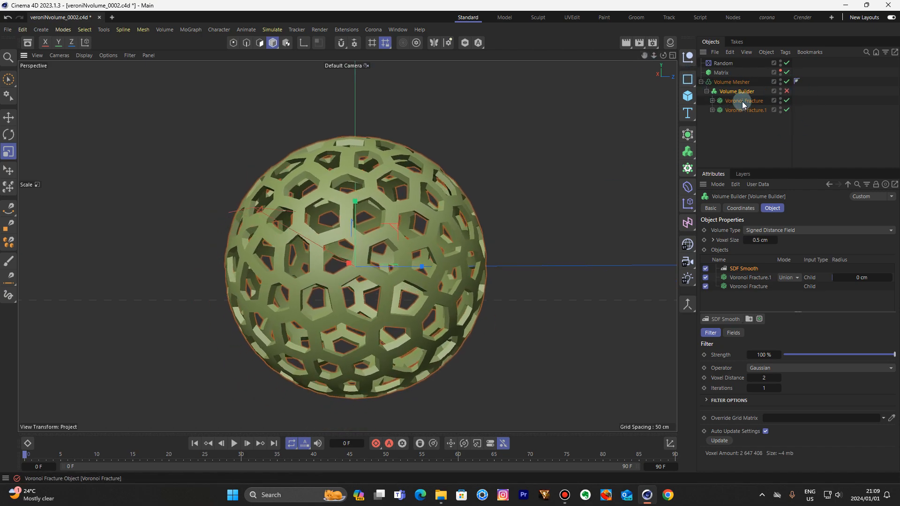
left_click(743, 101)
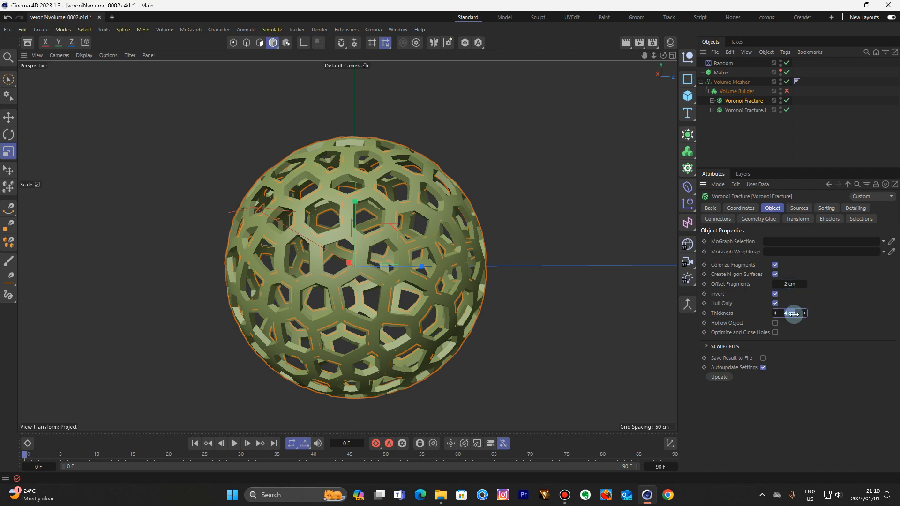
left_click_drag(790, 313, 798, 313)
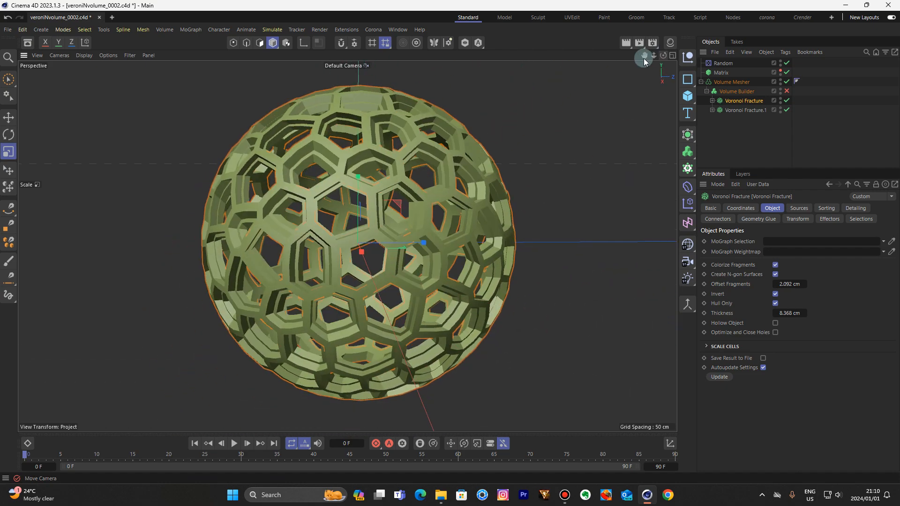
left_click(787, 91)
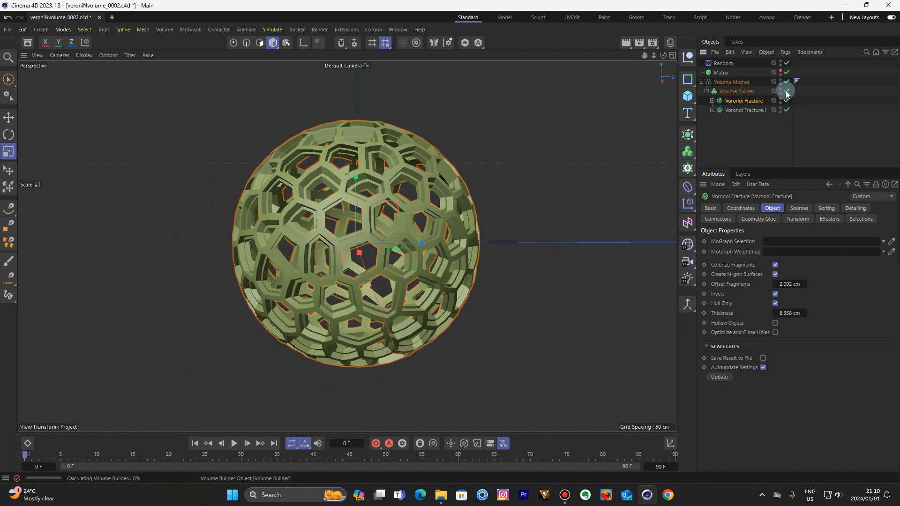
Re-enable the Volume Builder for the smooth merged lattice, then drag the Random effector's P.X offset
left_click(785, 91)
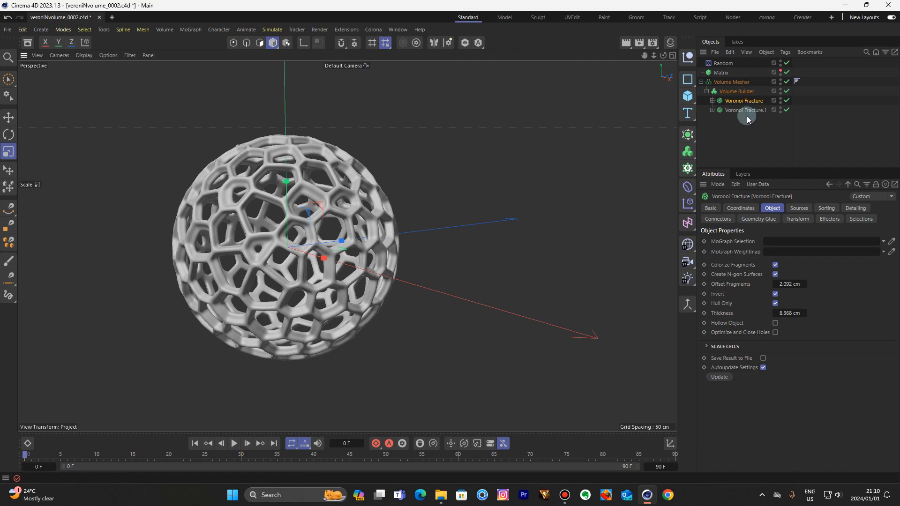
left_click(723, 62)
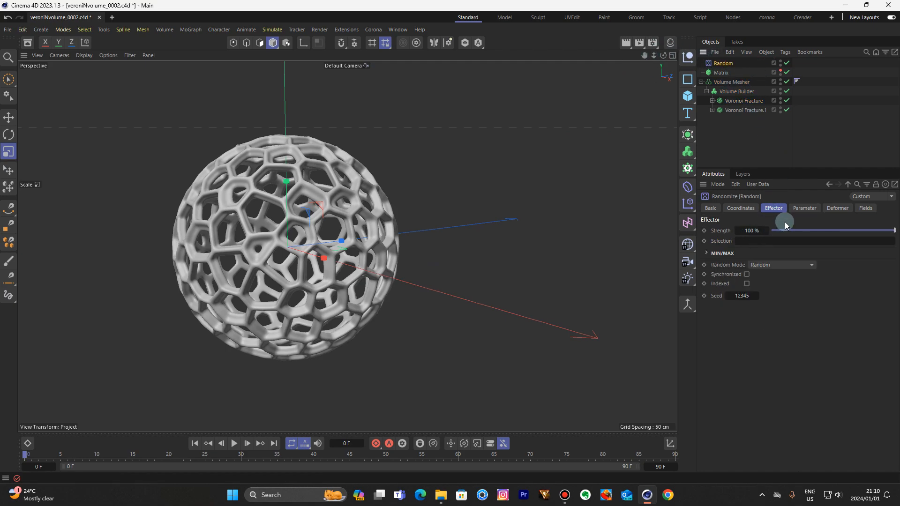
left_click(803, 208)
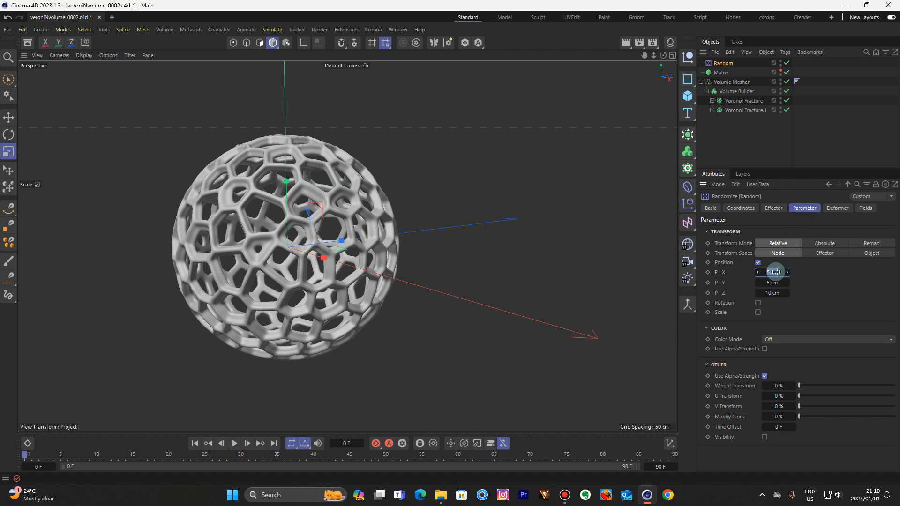
left_click_drag(775, 272, 769, 272)
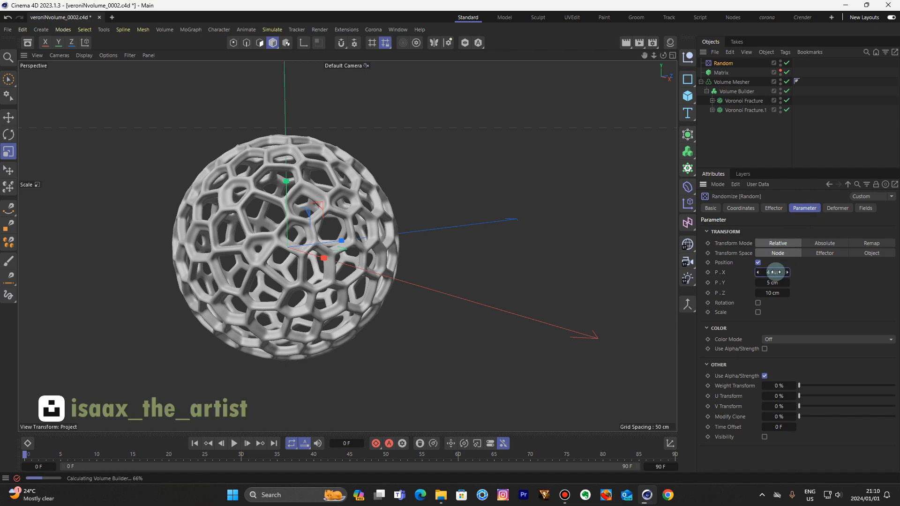